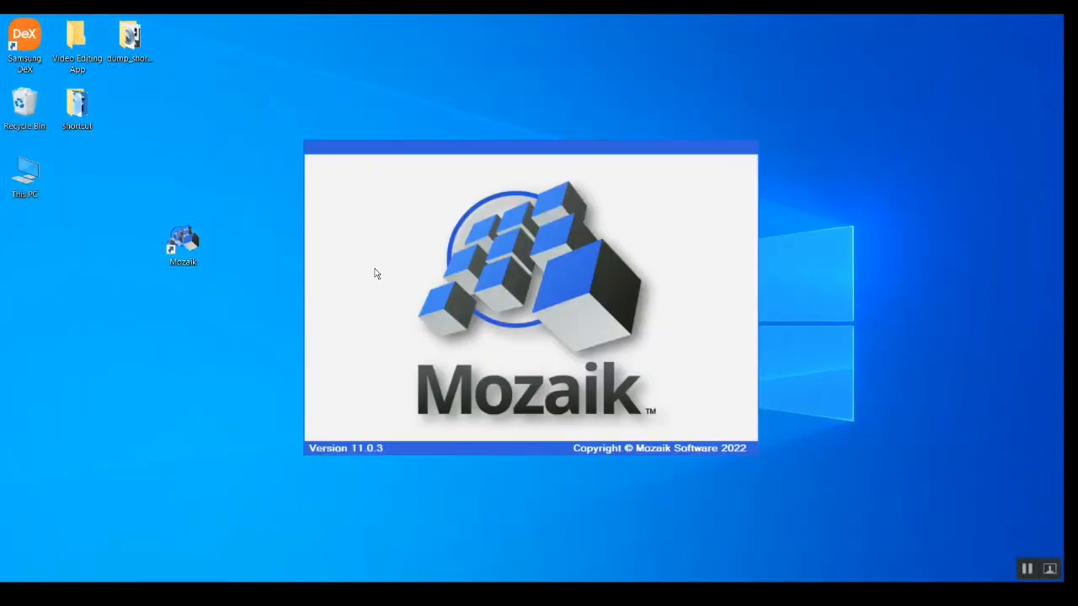
# Step: Launch Mozaik and start a new job so the job-name prompt appears
pyautogui.click(182, 244)
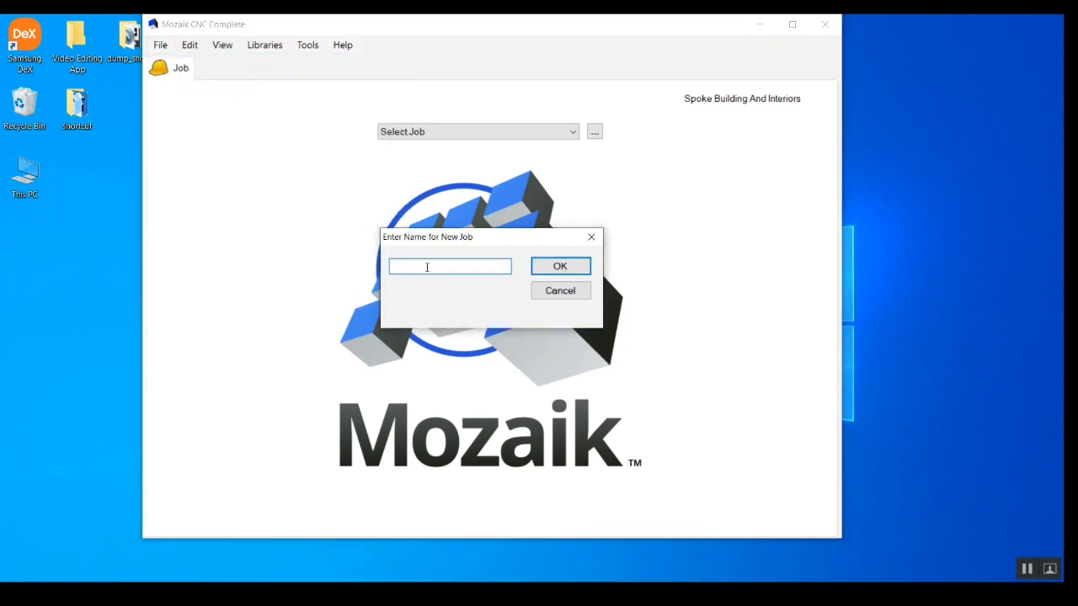
# Step: Name the new job shr_test2 and confirm to open its job information
pyautogui.write('shr_test2')
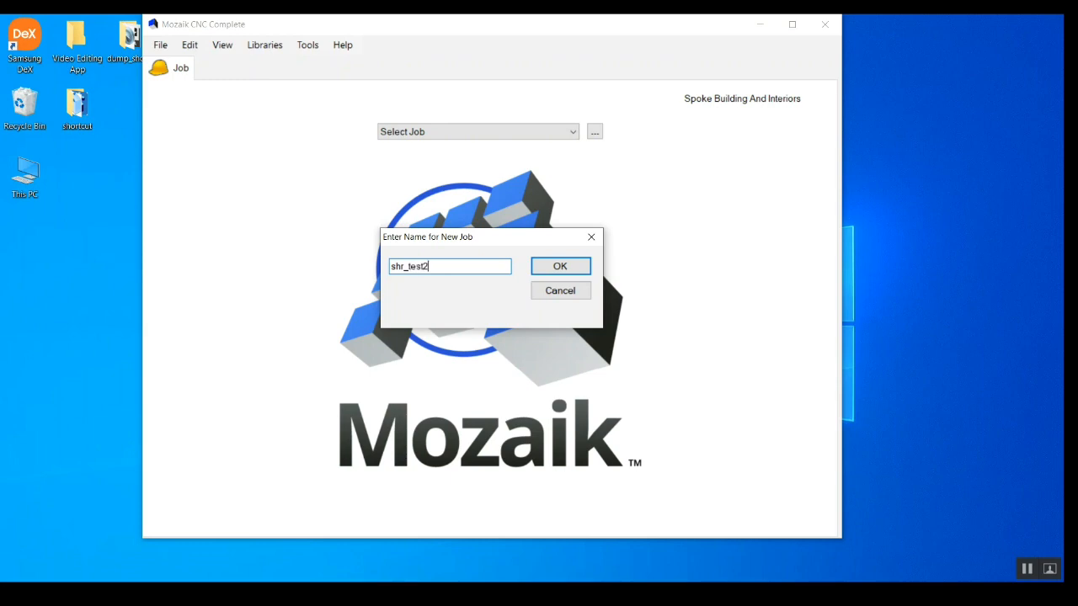
pyautogui.click(559, 266)
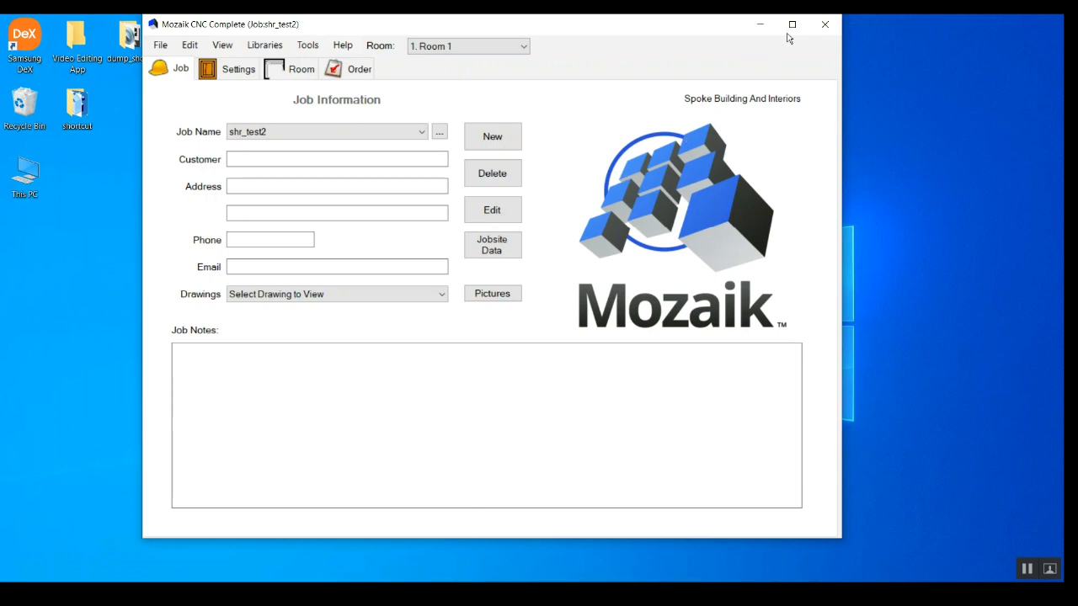
# Step: Maximize the window and switch to the Room 1 design workspace
pyautogui.click(792, 23)
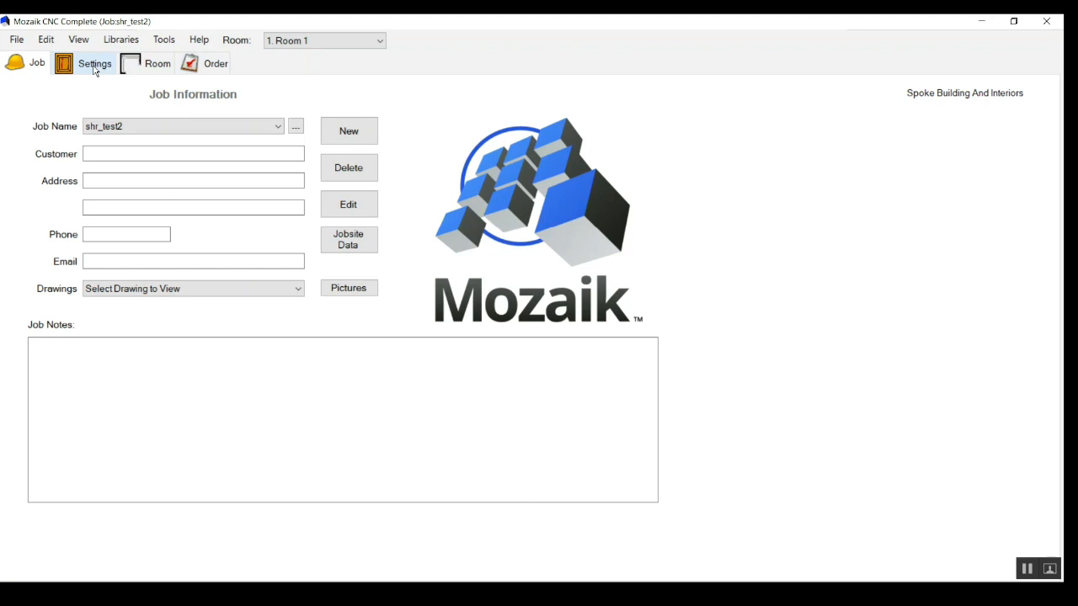
pyautogui.click(159, 64)
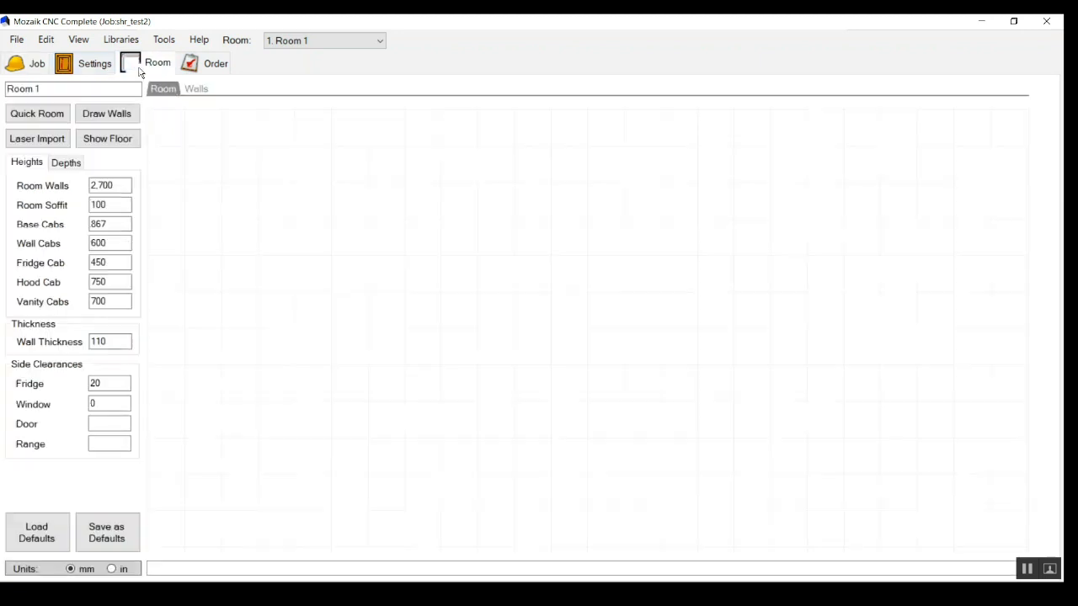
pyautogui.click(37, 114)
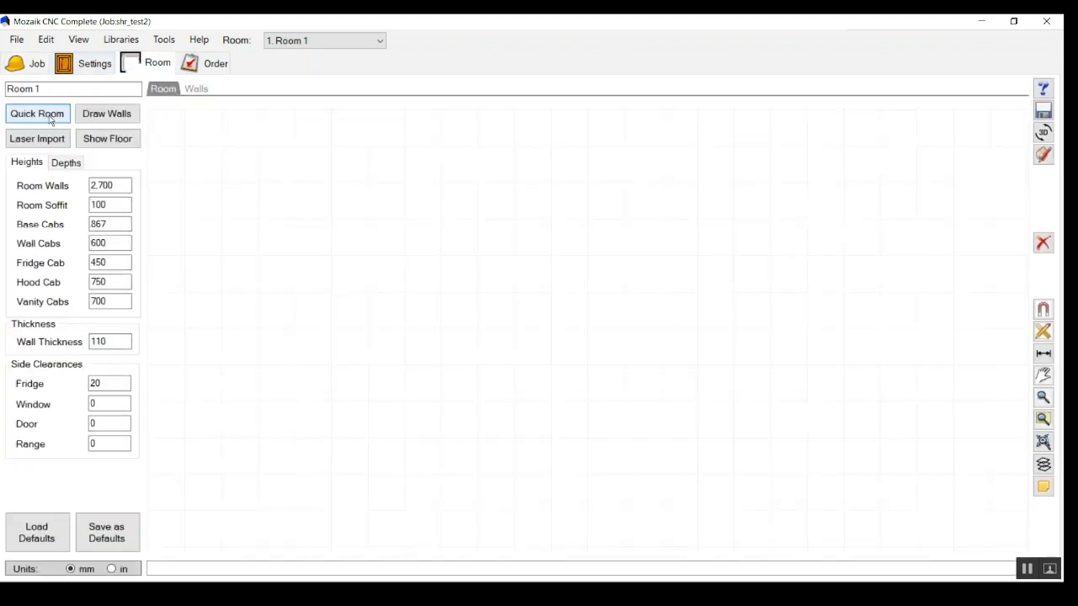
# Step: Create a single wall with Quick Room and bring up the base-cabinet product library
pyautogui.click(106, 112)
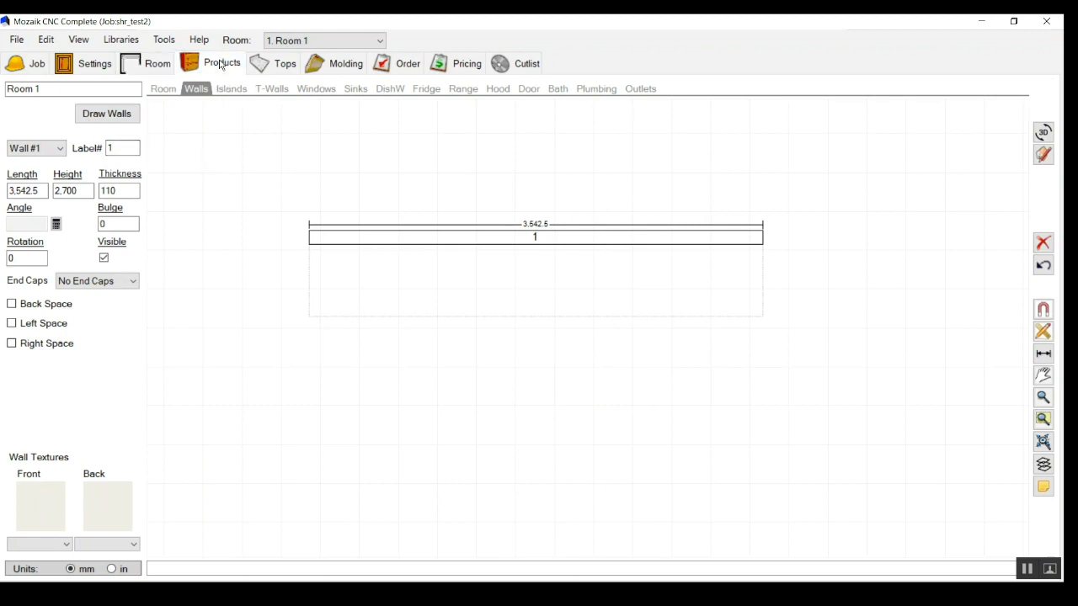
pyautogui.click(222, 64)
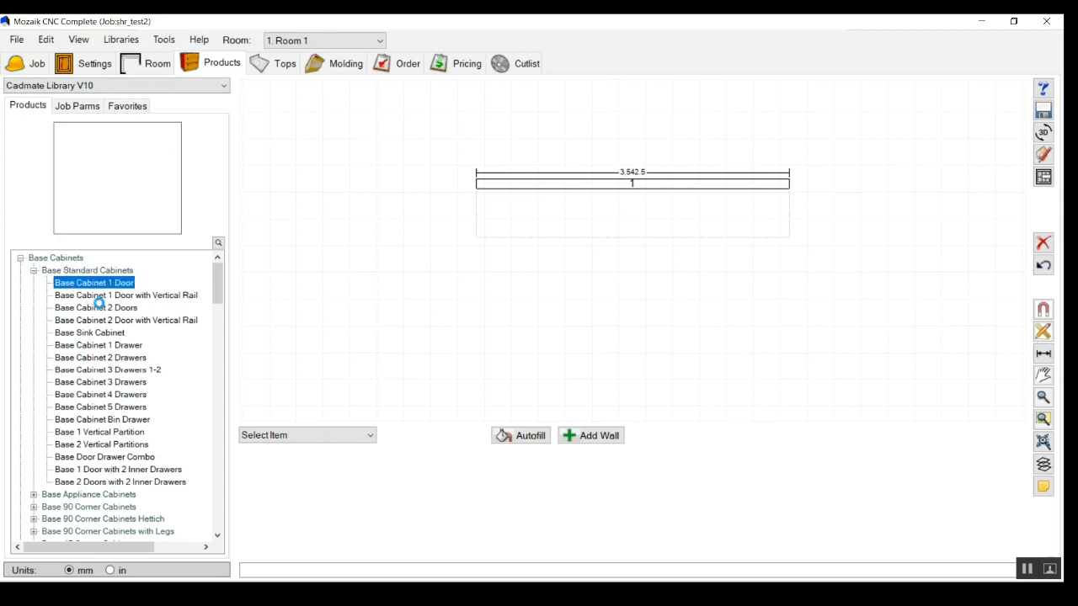
# Step: Place a Base Cabinet 2 Doors on the wall and set its width to 1000
pyautogui.click(94, 307)
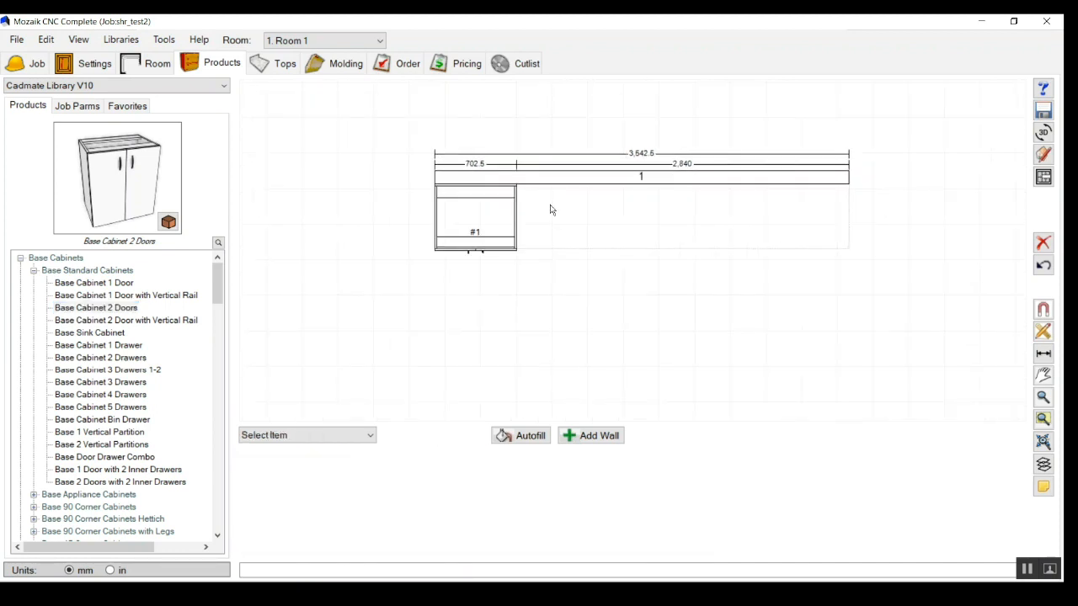
pyautogui.click(474, 215)
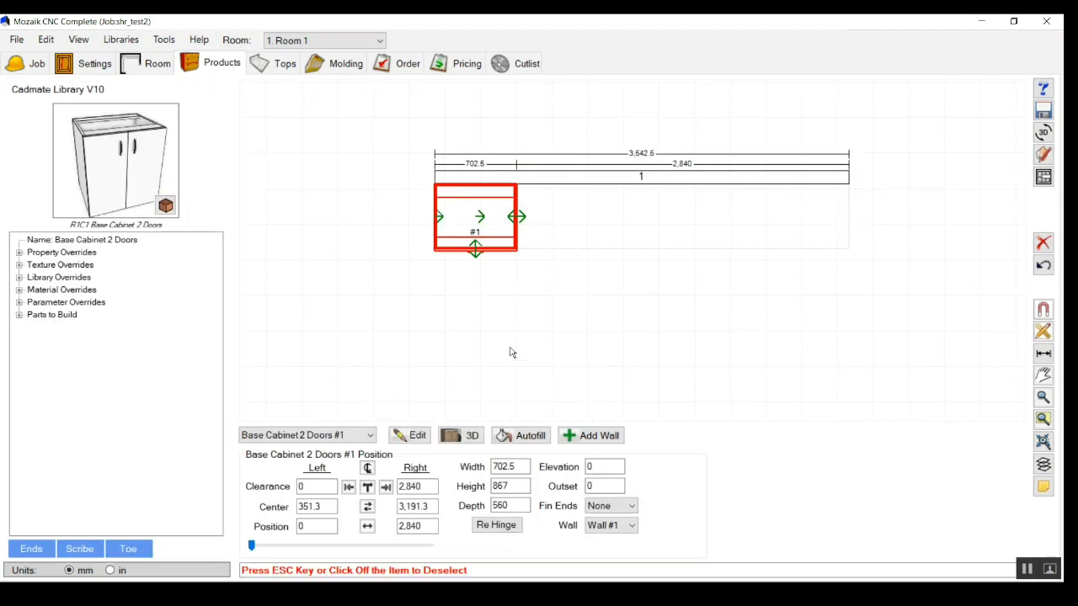
pyautogui.click(508, 467)
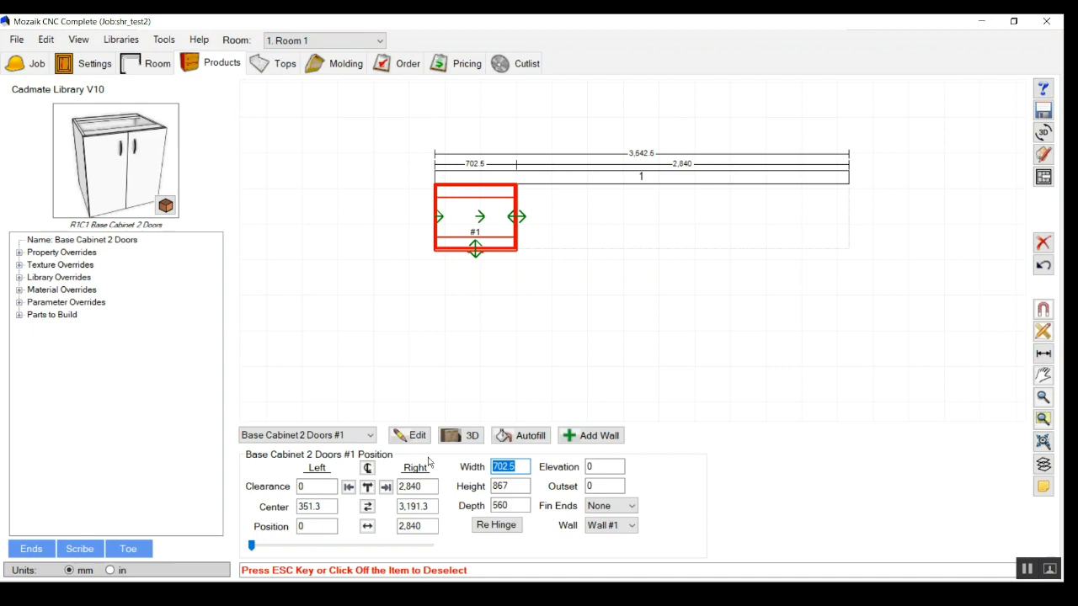
pyautogui.write('1000')
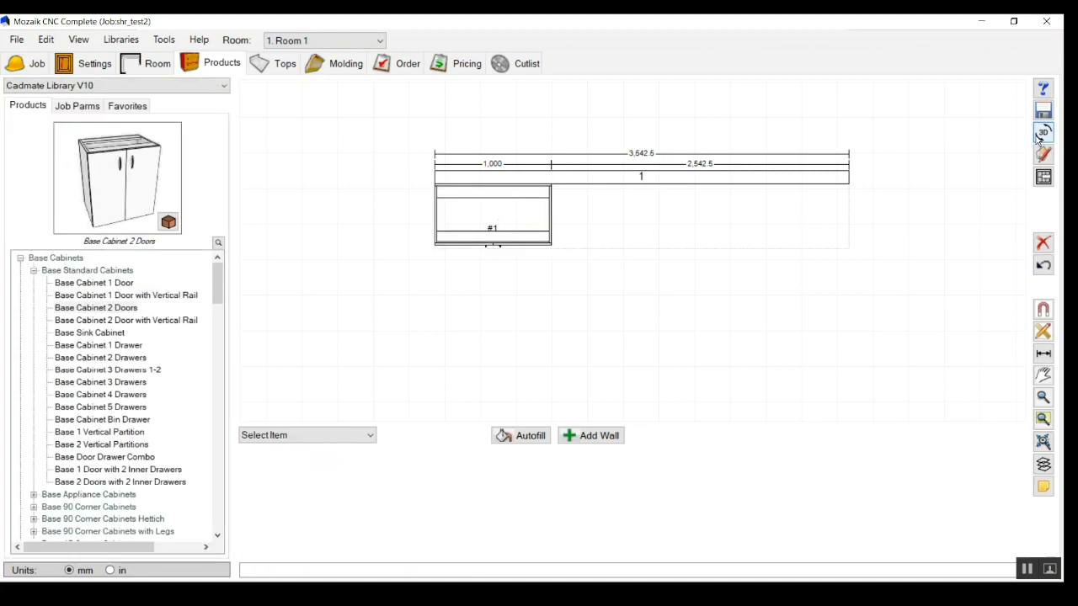
pyautogui.click(1043, 131)
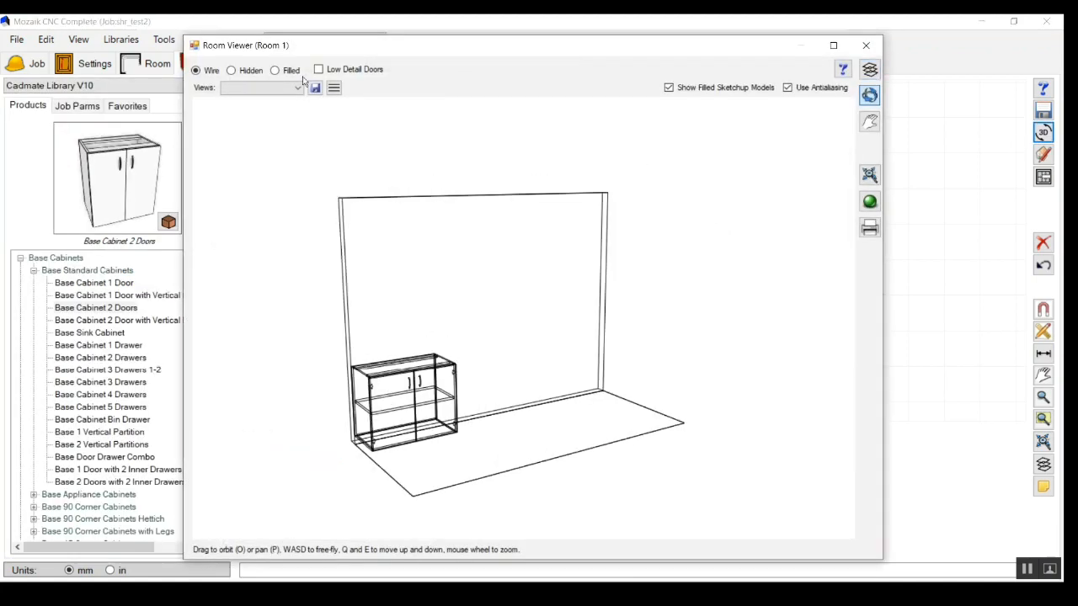
pyautogui.click(276, 69)
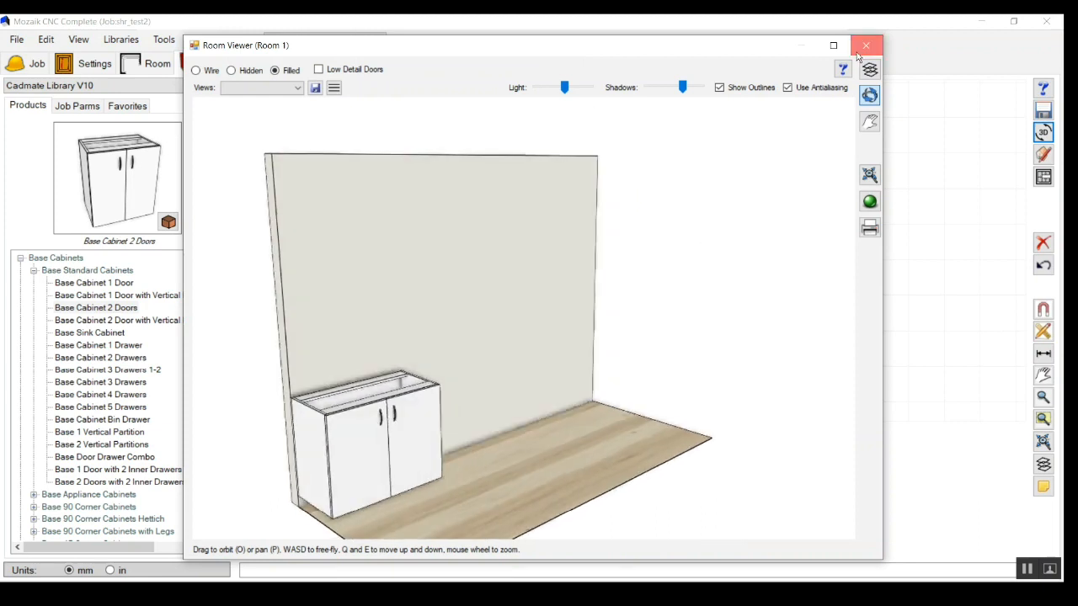
pyautogui.click(865, 45)
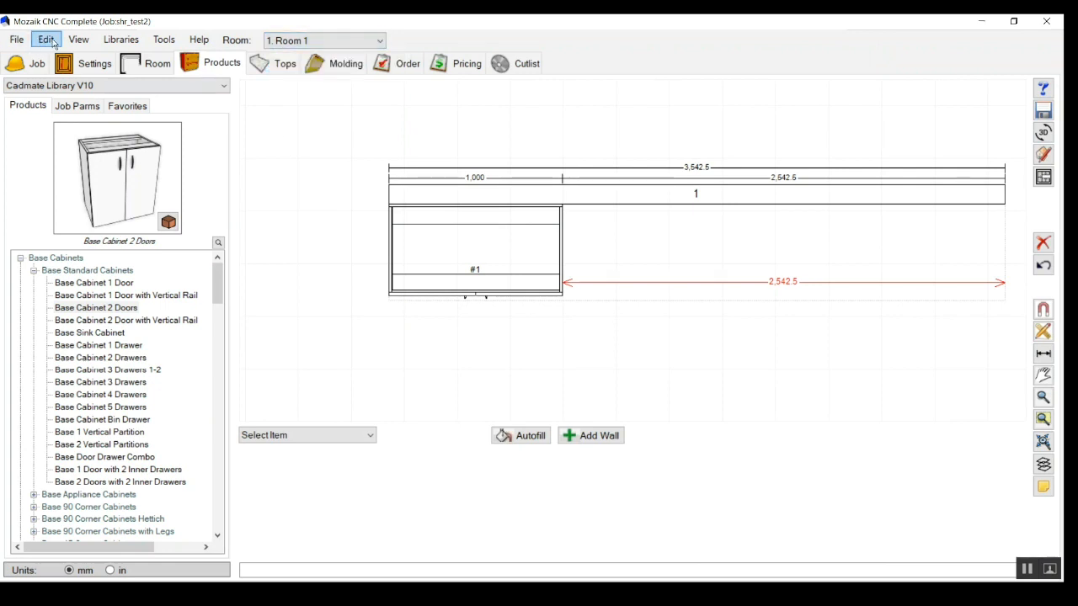
# Step: Rename Room 1 to testroom in the Edit Job dialog
pyautogui.click(45, 41)
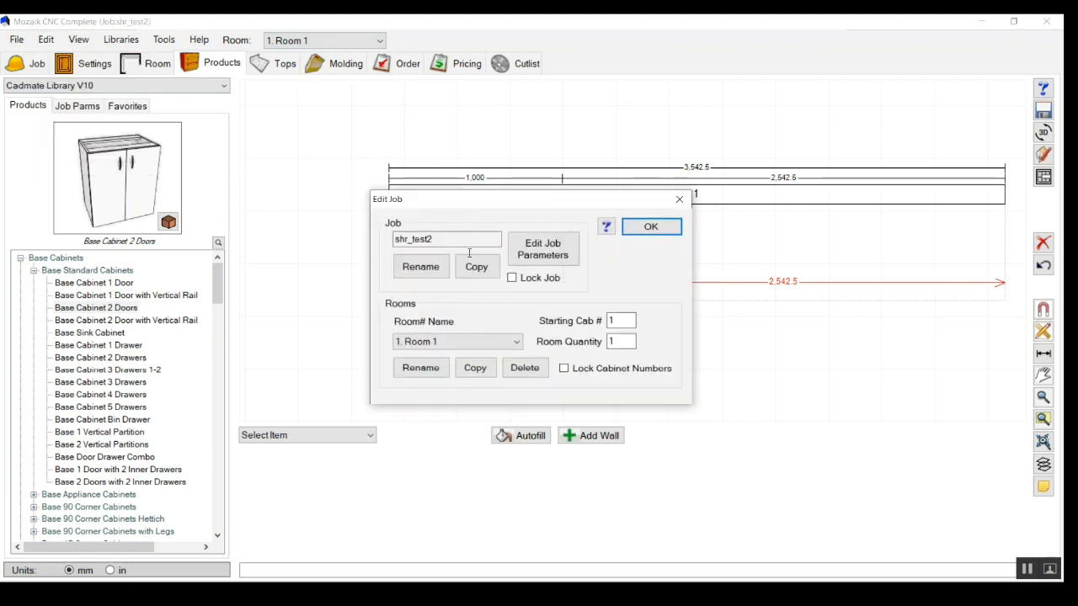
pyautogui.click(421, 367)
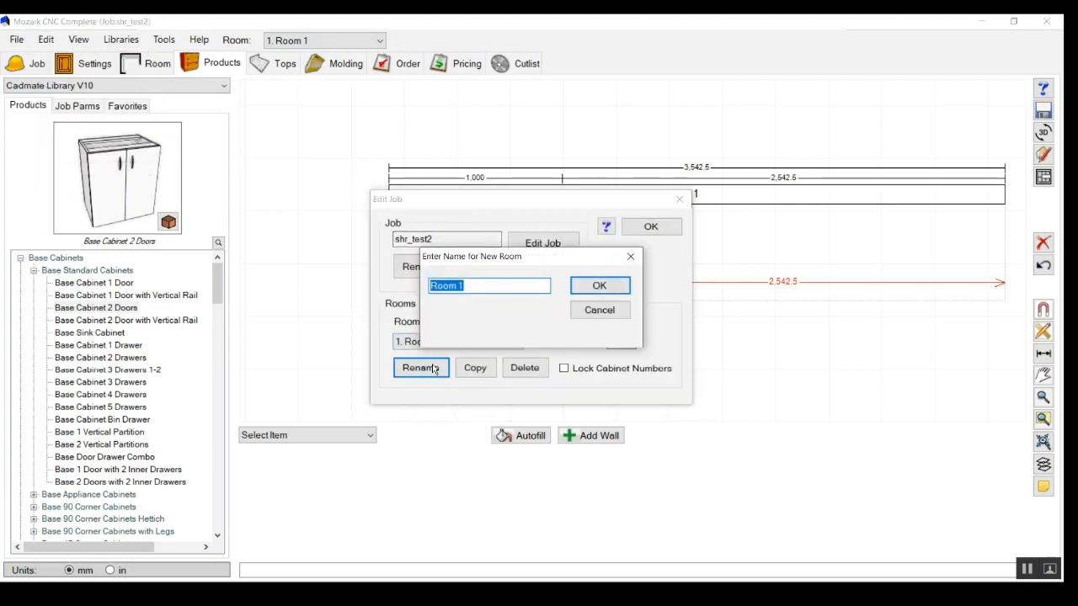
pyautogui.write('te')
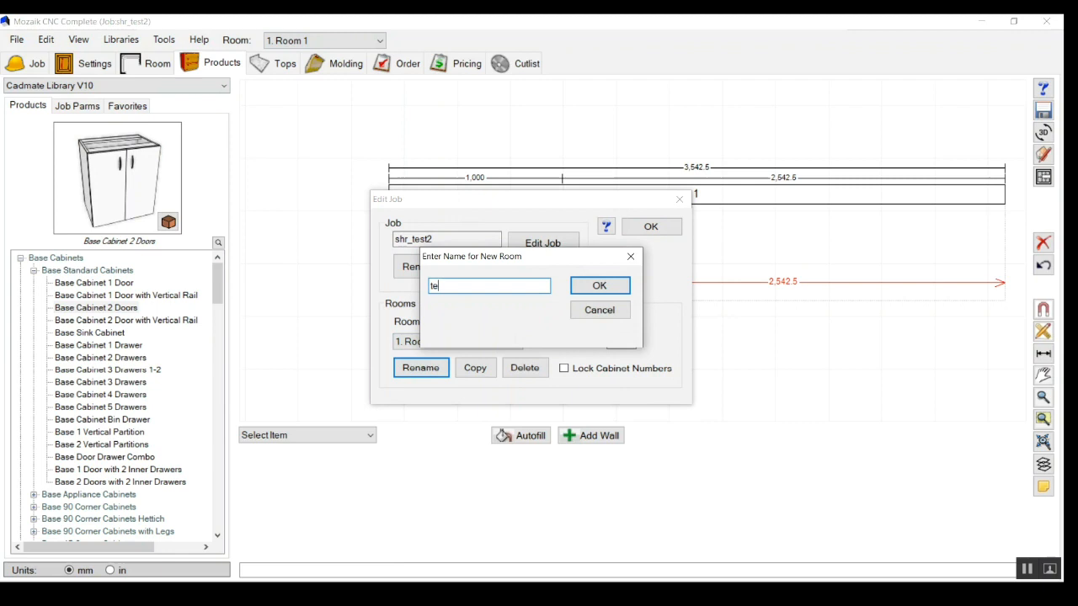
pyautogui.write('stroom')
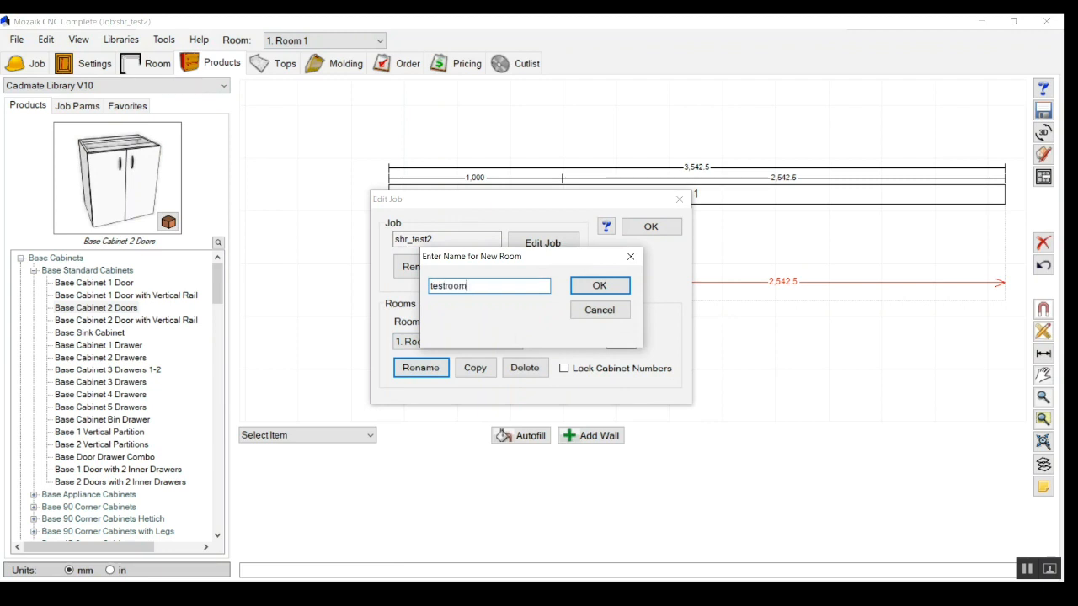
pyautogui.click(600, 287)
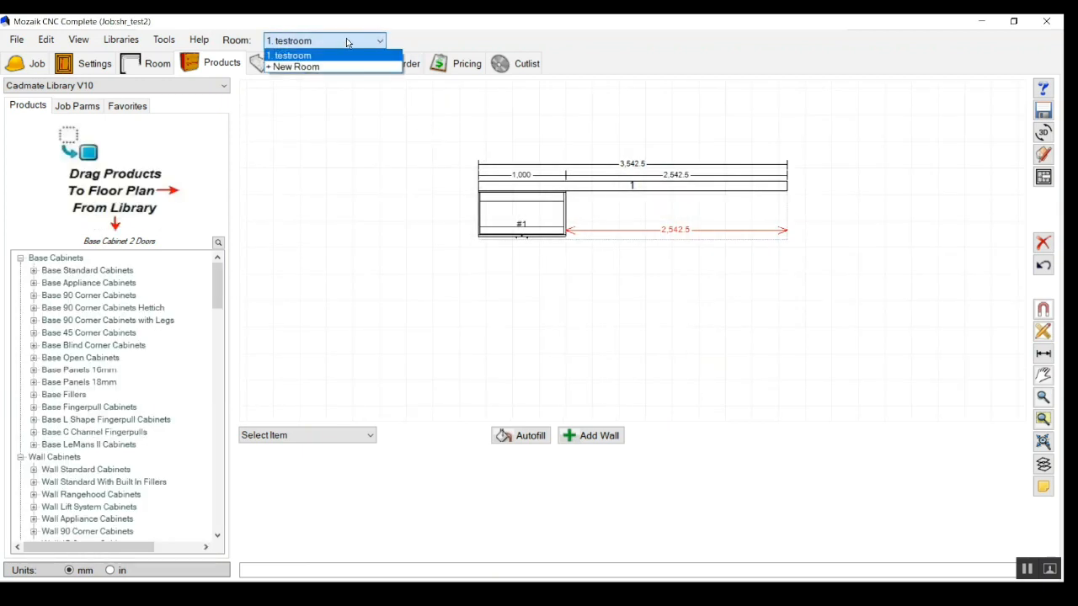
# Step: Verify testroom in Edit Job, then show the File menu with recent jobs
pyautogui.click(325, 40)
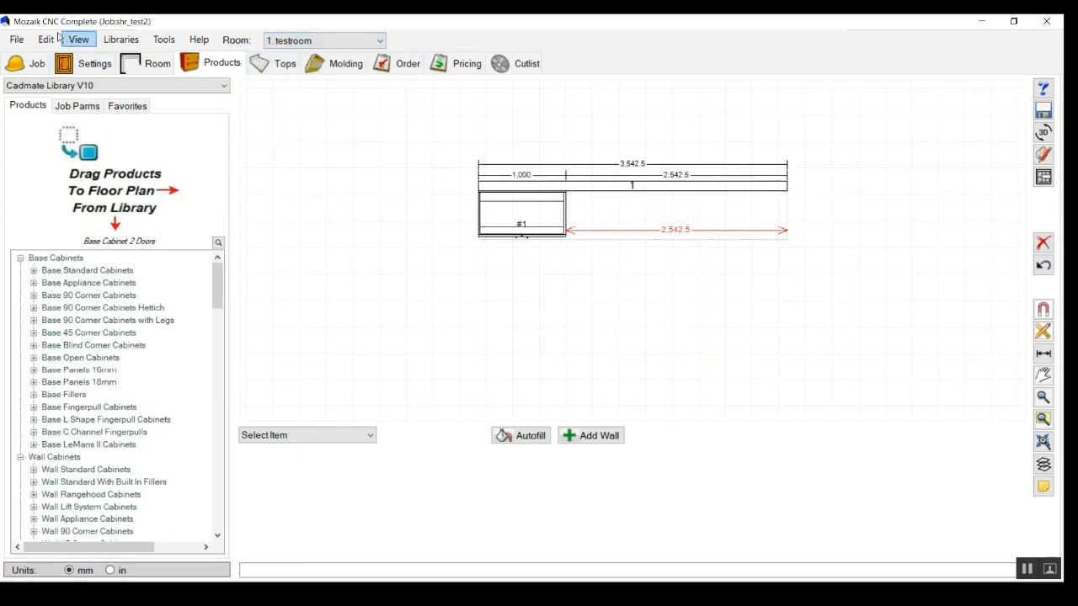
pyautogui.click(78, 41)
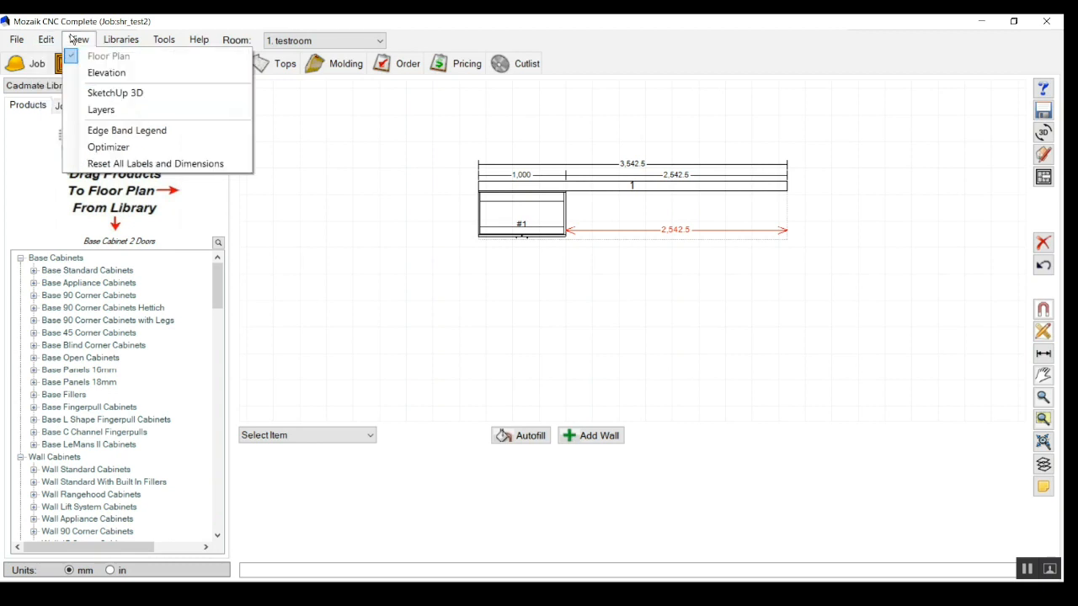
pyautogui.click(37, 64)
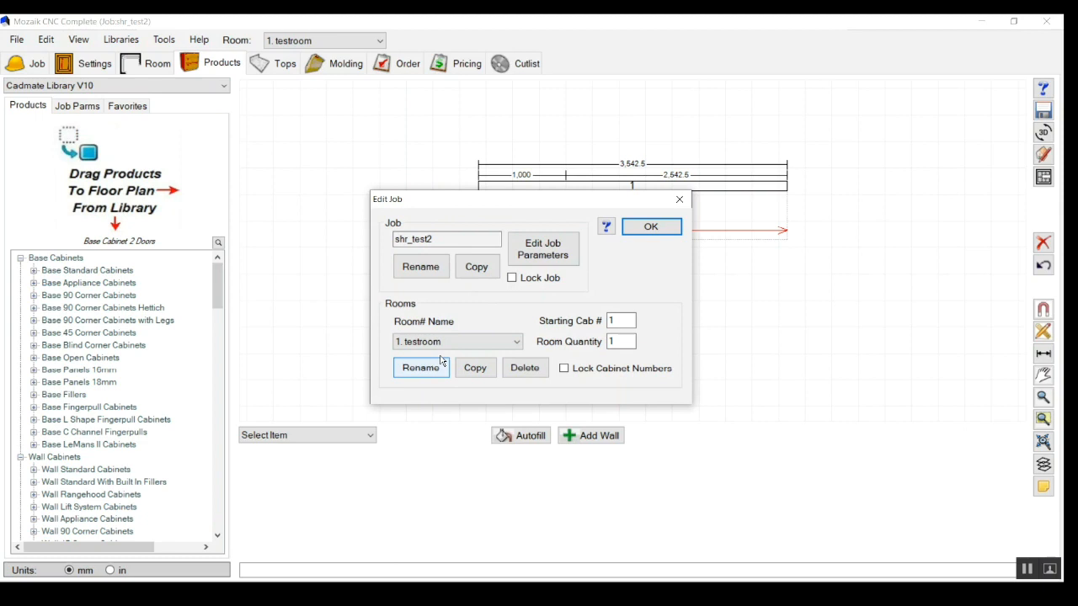
pyautogui.click(475, 367)
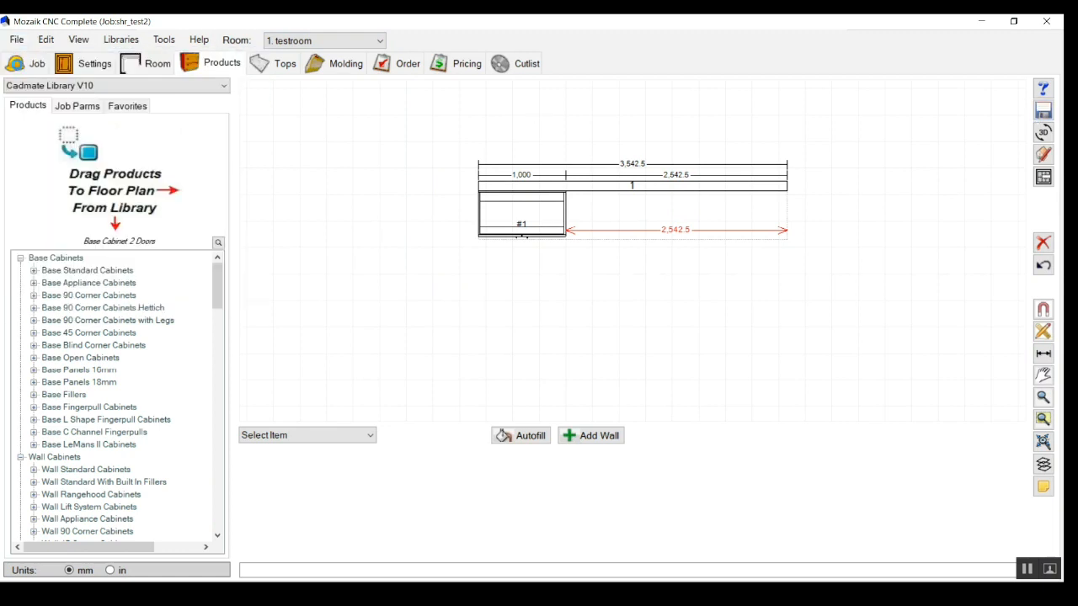
pyautogui.click(15, 40)
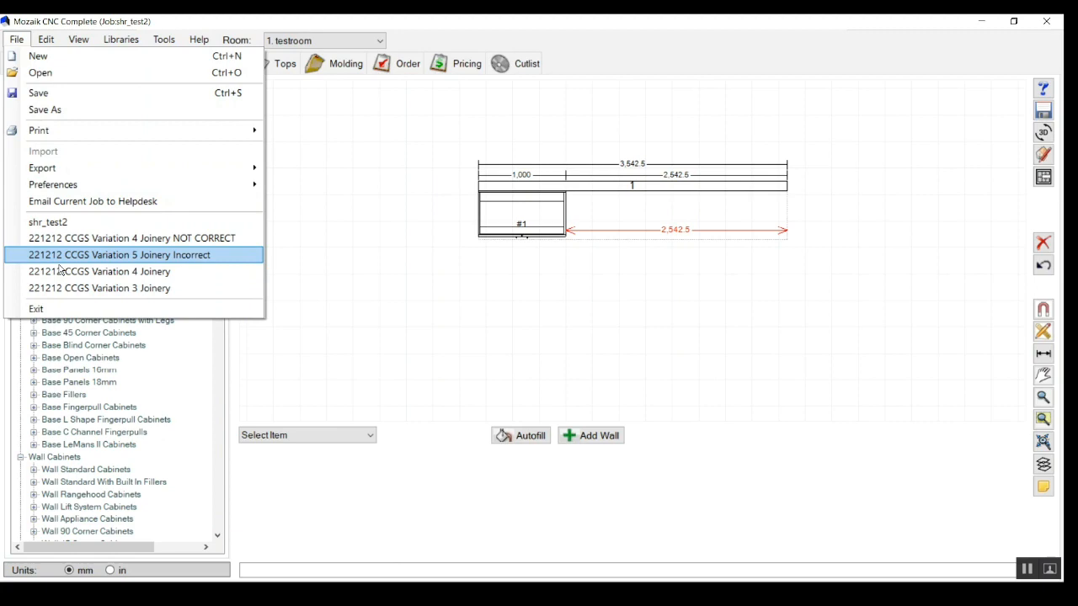